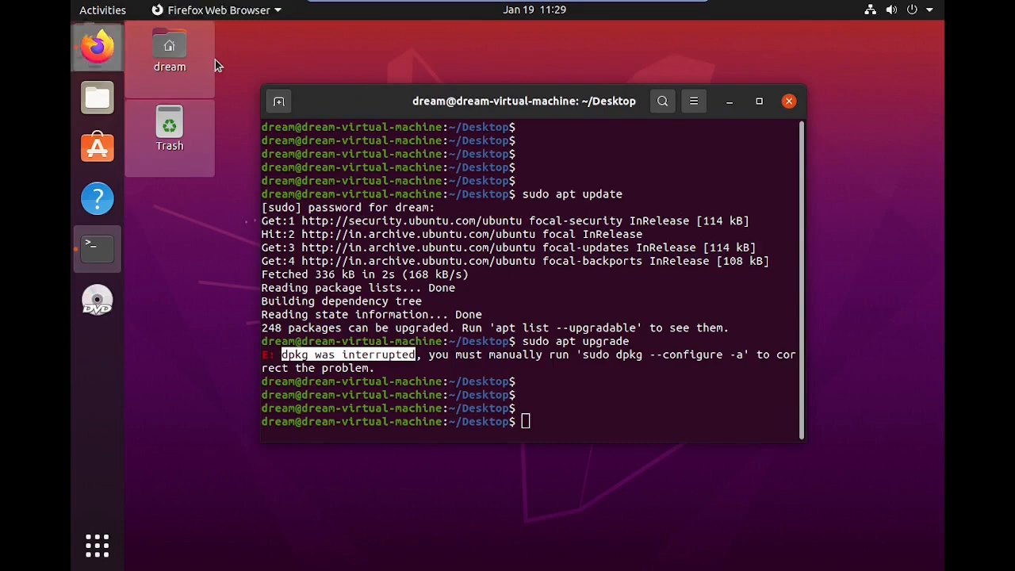
# Replace the errored terminal with a fresh Desktop terminal showing empty prompts
pyautogui.click(97, 46)
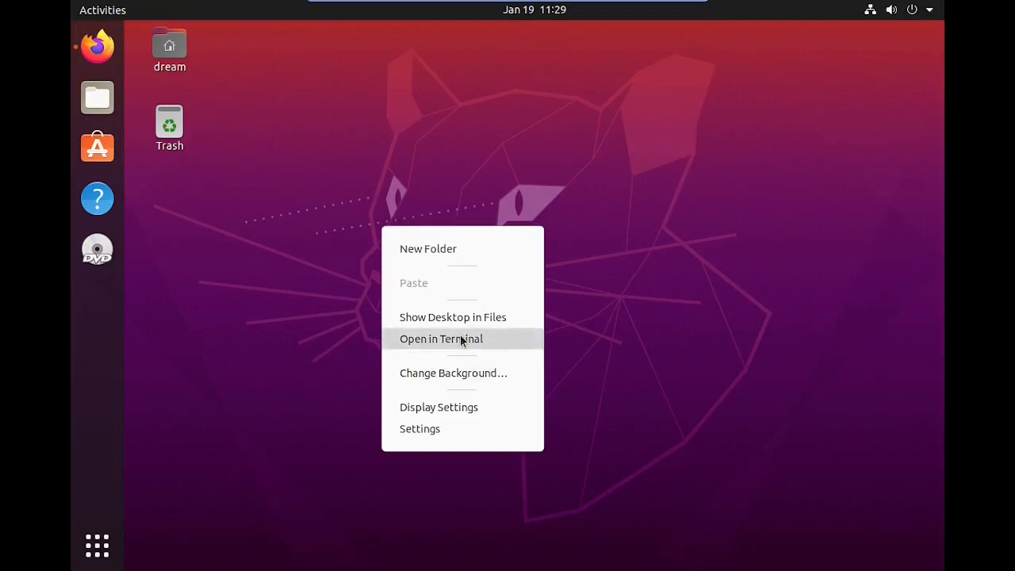
pyautogui.click(441, 339)
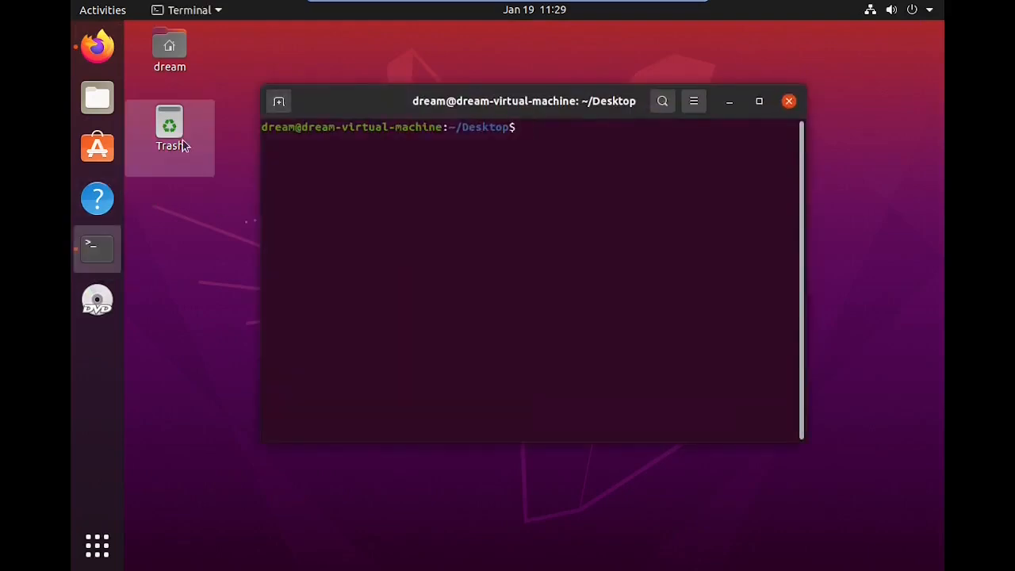
pyautogui.press('Return')
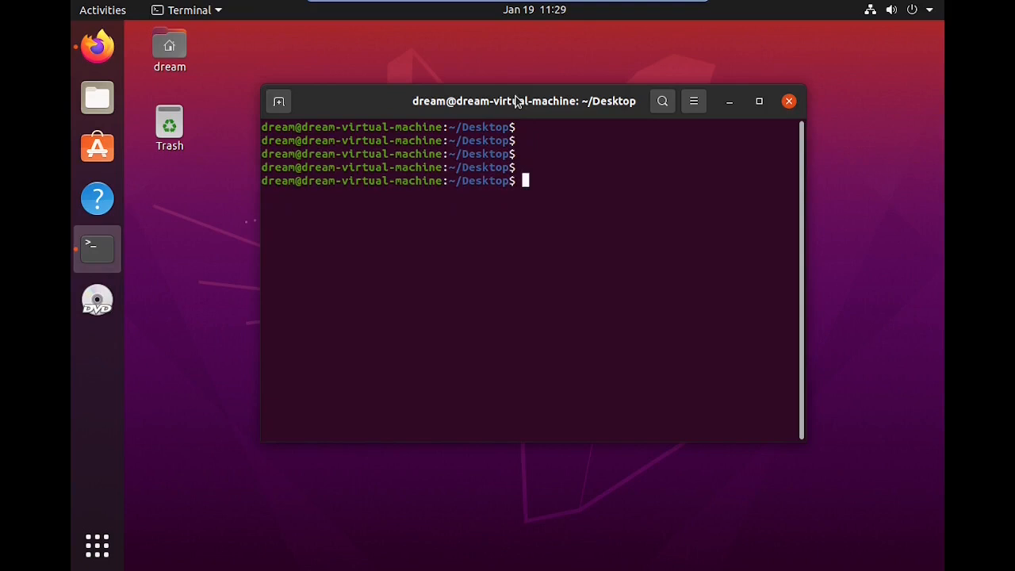
pyautogui.moveTo(97, 46)
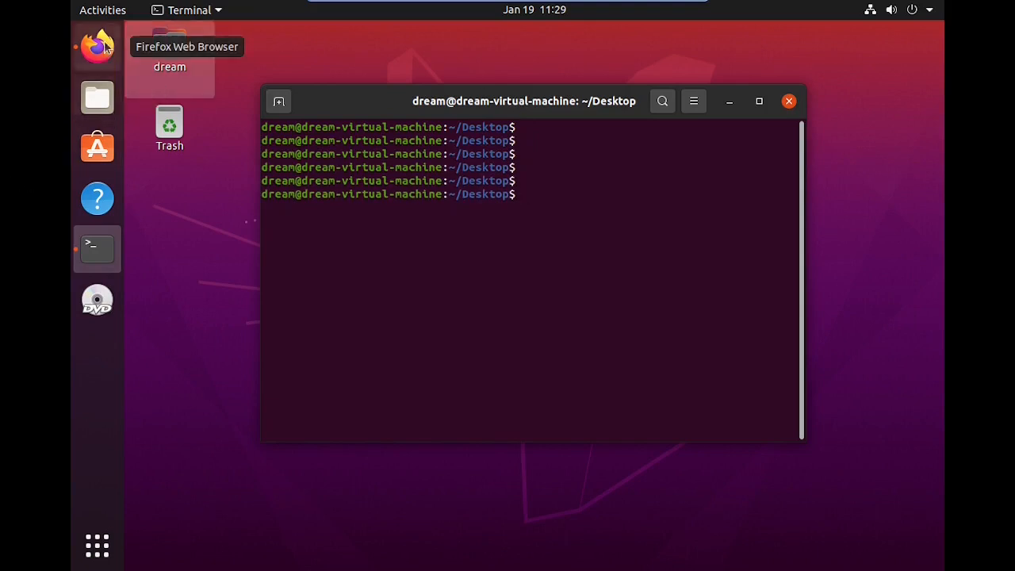
# Run 'sudo apt update' from the tutorial, refreshing lists to show 248 upgradable packages
pyautogui.click(97, 45)
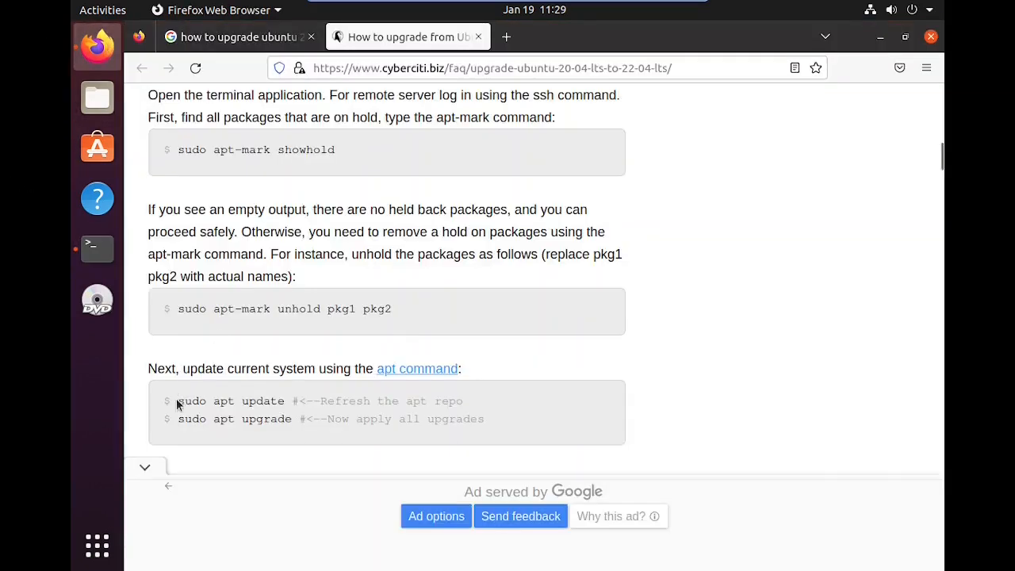
pyautogui.doubleClick(257, 401)
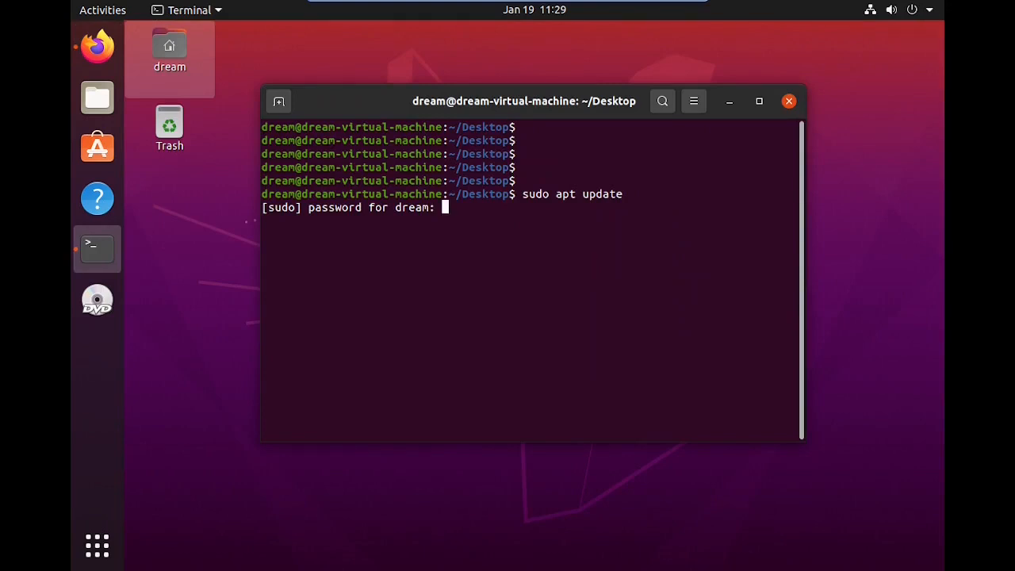
pyautogui.press('Return')
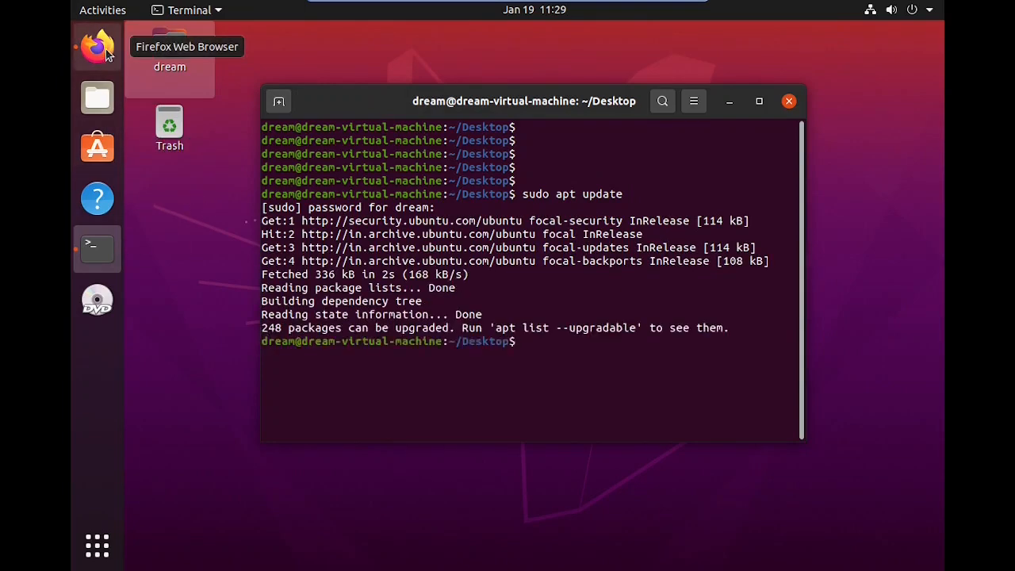
# Run 'sudo apt upgrade' from the tutorial, which fails with the dpkg interrupted error
pyautogui.click(97, 48)
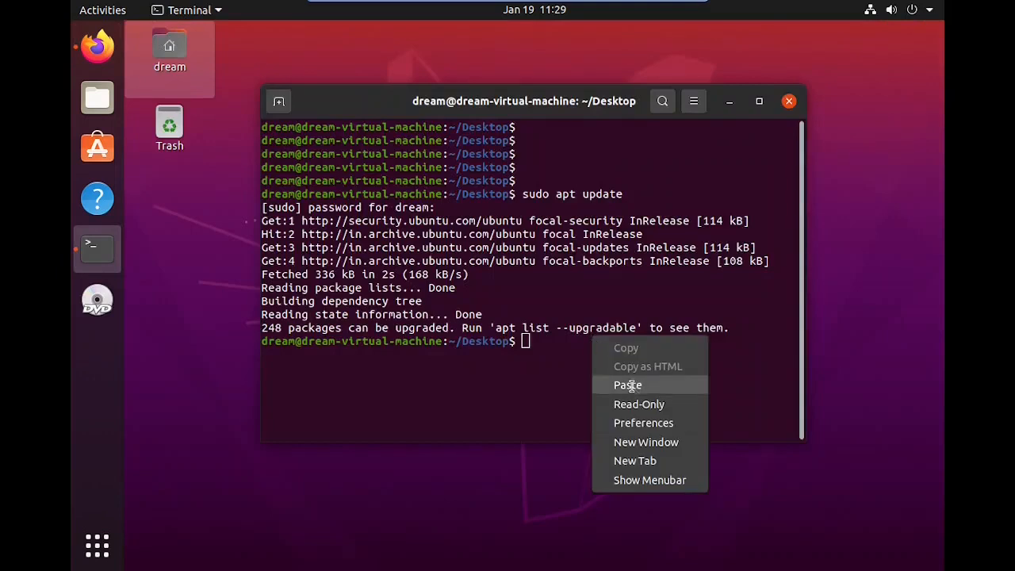
pyautogui.click(628, 385)
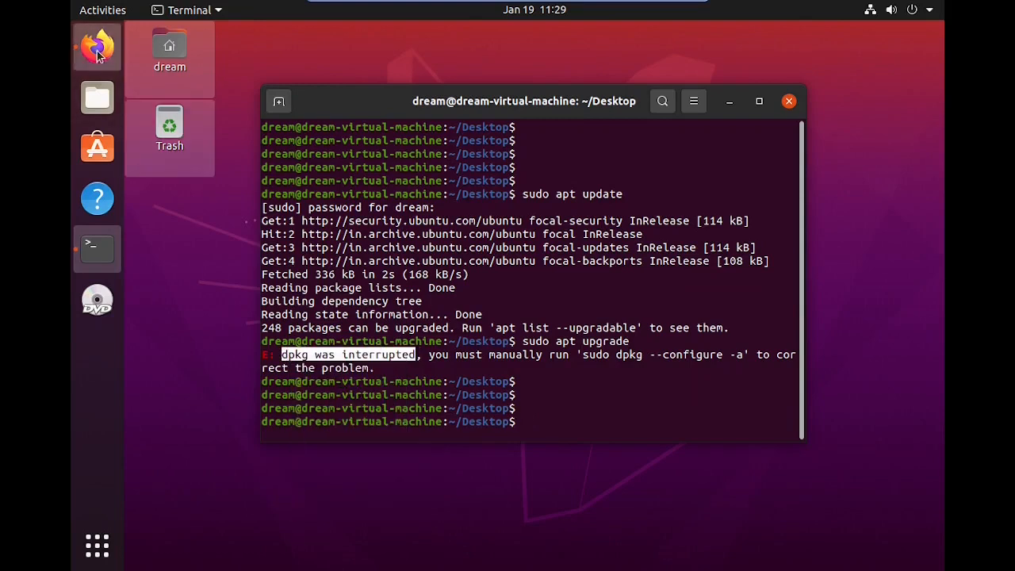
pyautogui.click(96, 47)
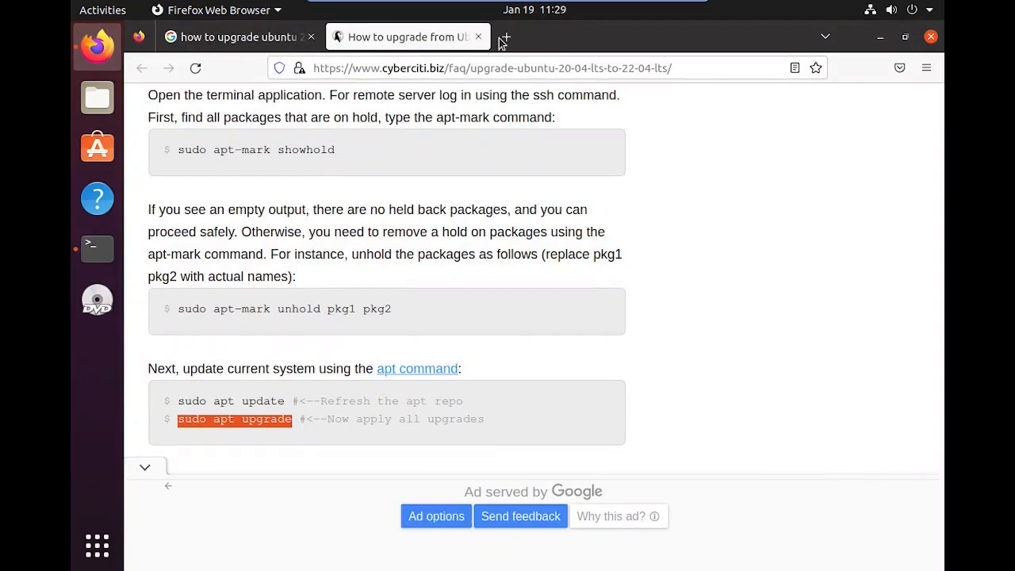
# Search 'dpkg was interrupted in ubunt' in a new tab and open the Ask Ubuntu result
pyautogui.click(504, 37)
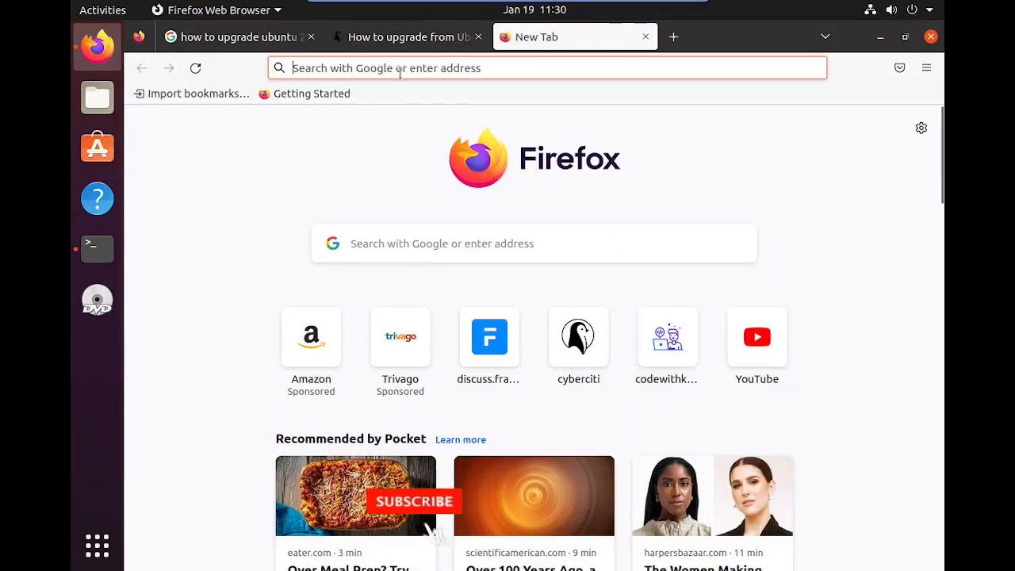
pyautogui.write('dpkg was interrupted')
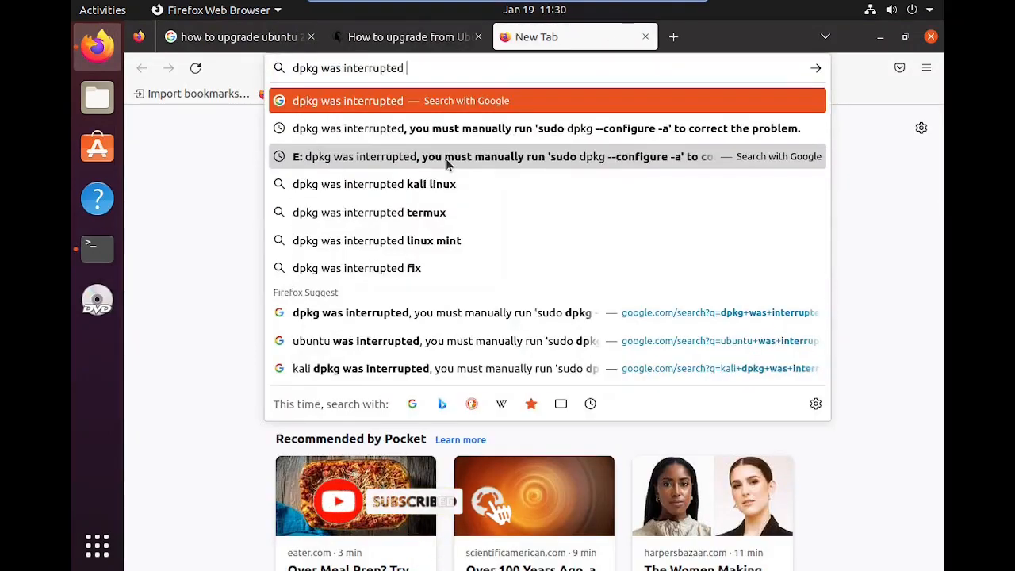
pyautogui.write('in ubunt')
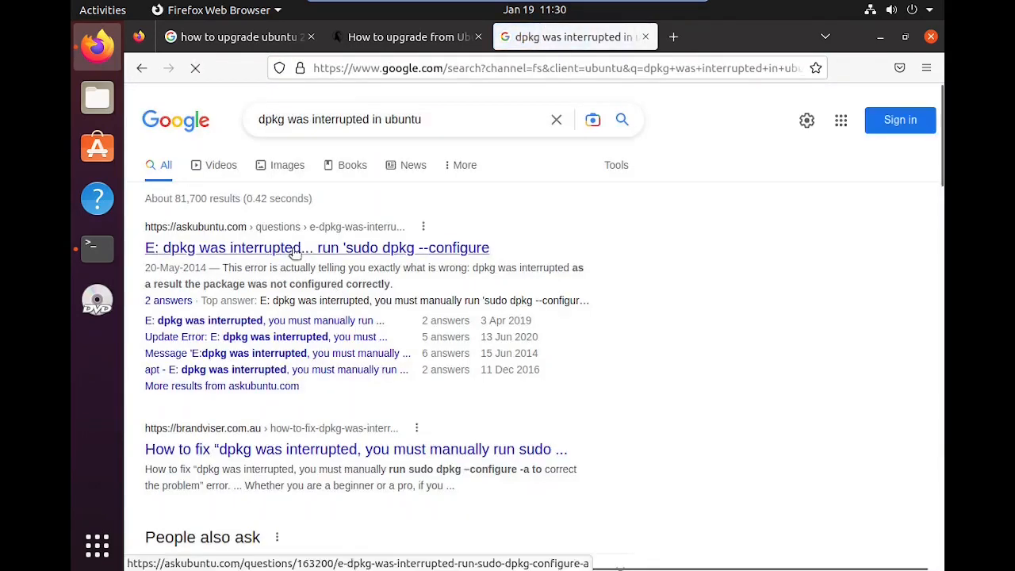
pyautogui.click(317, 248)
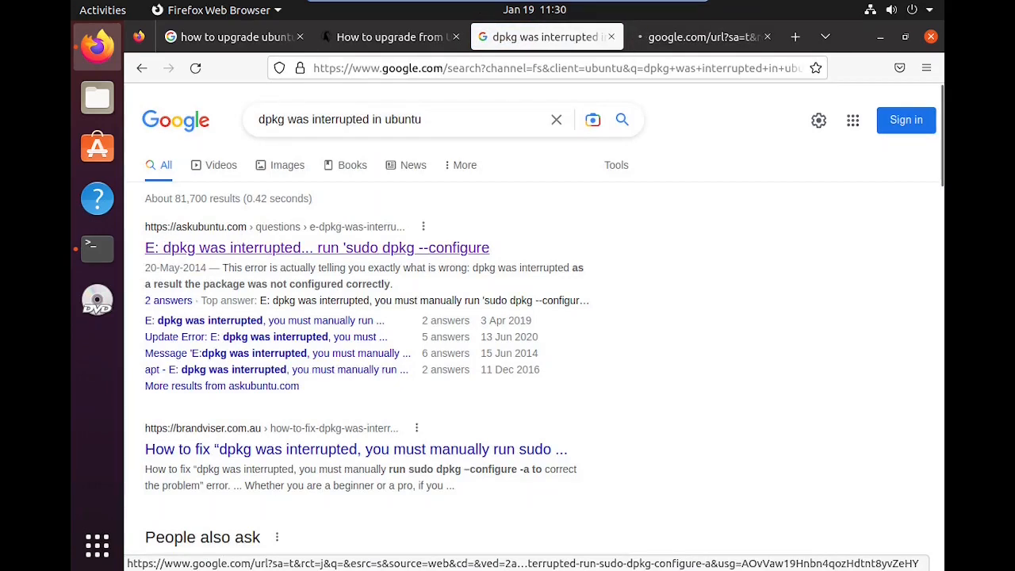
pyautogui.click(316, 248)
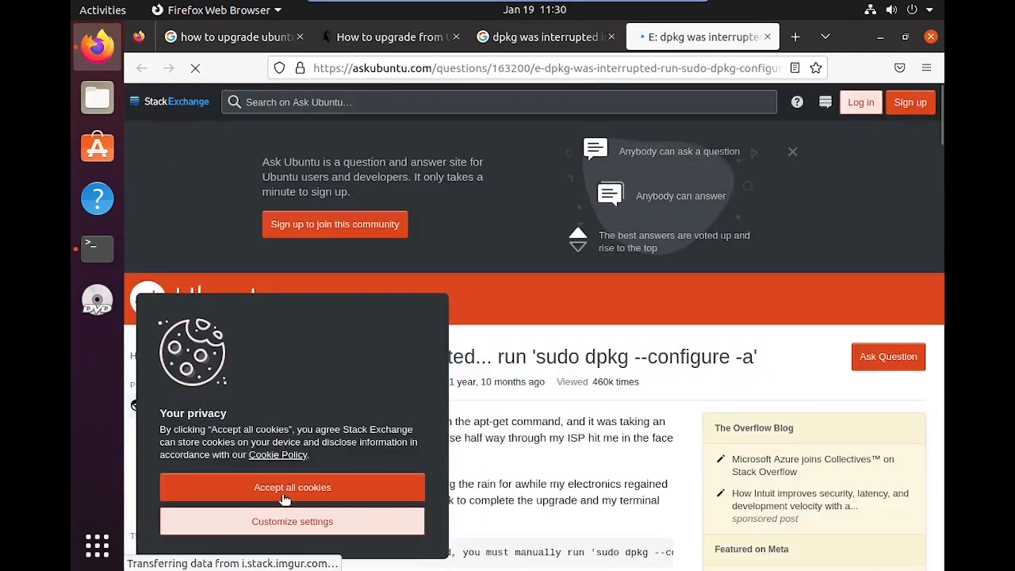
# Accept cookies, scroll to the top answer, and select 'sudo dpkg --configure -a'
pyautogui.click(292, 487)
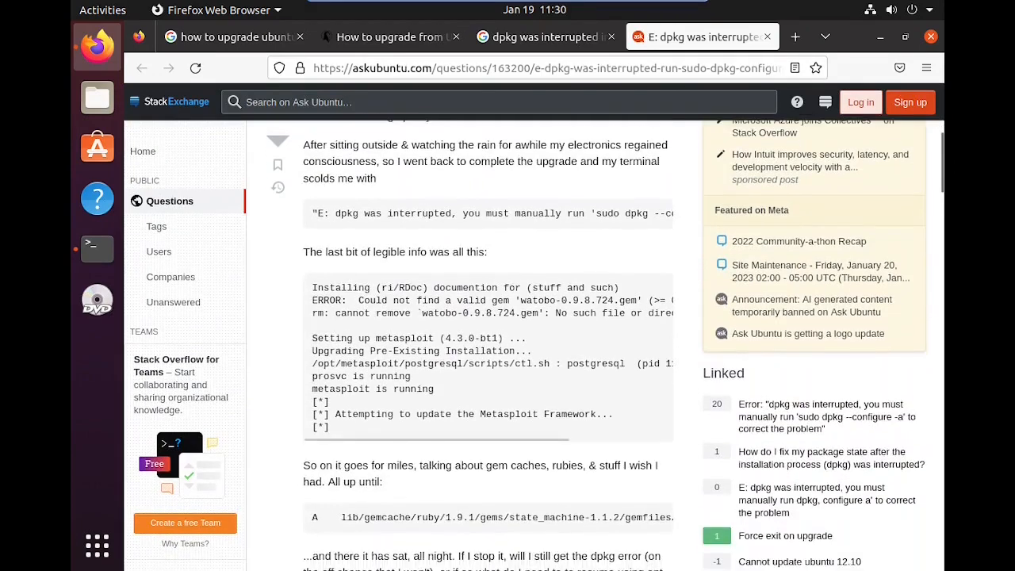
pyautogui.scroll(-3)
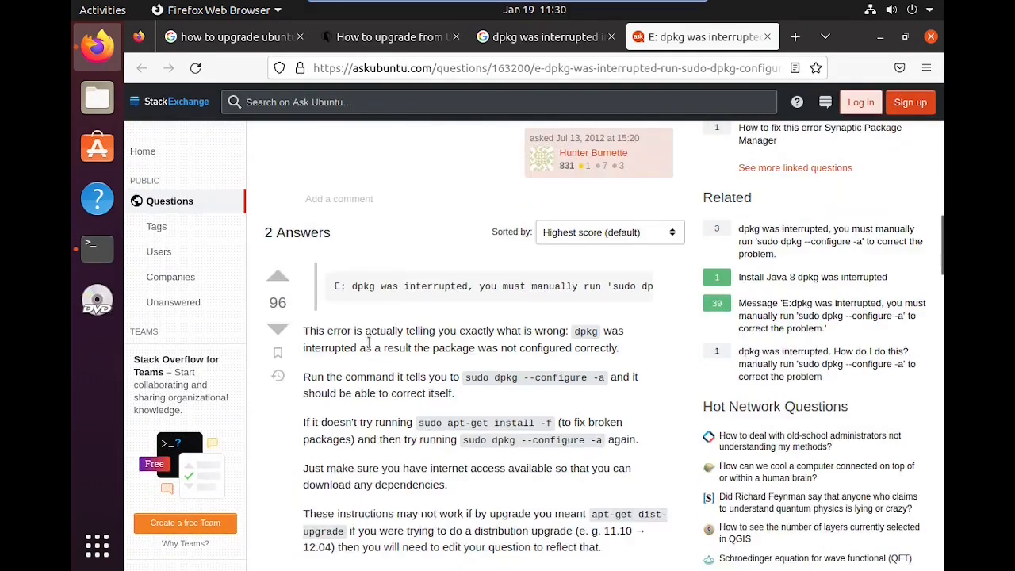
pyautogui.scroll(-3)
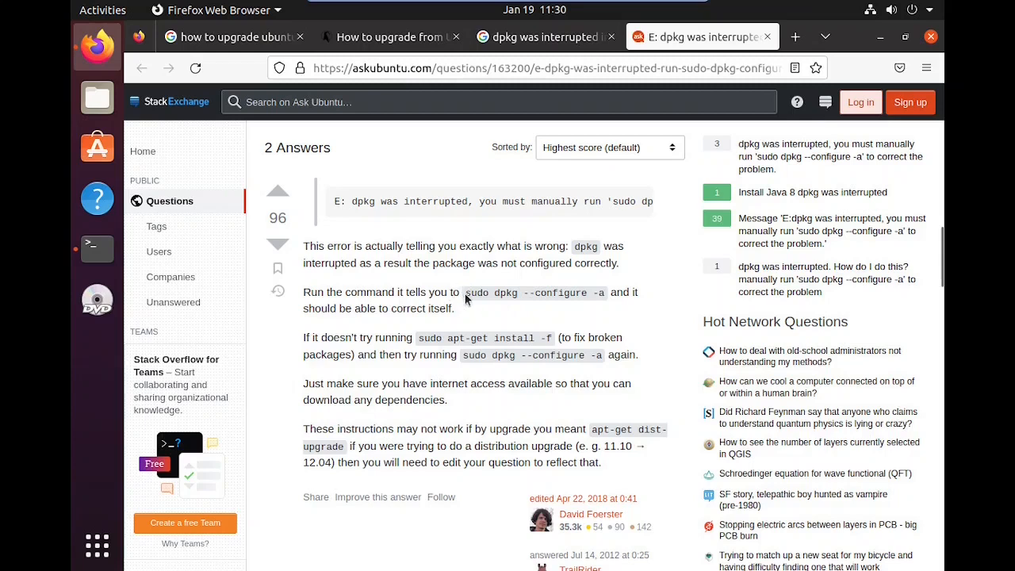
pyautogui.doubleClick(532, 292)
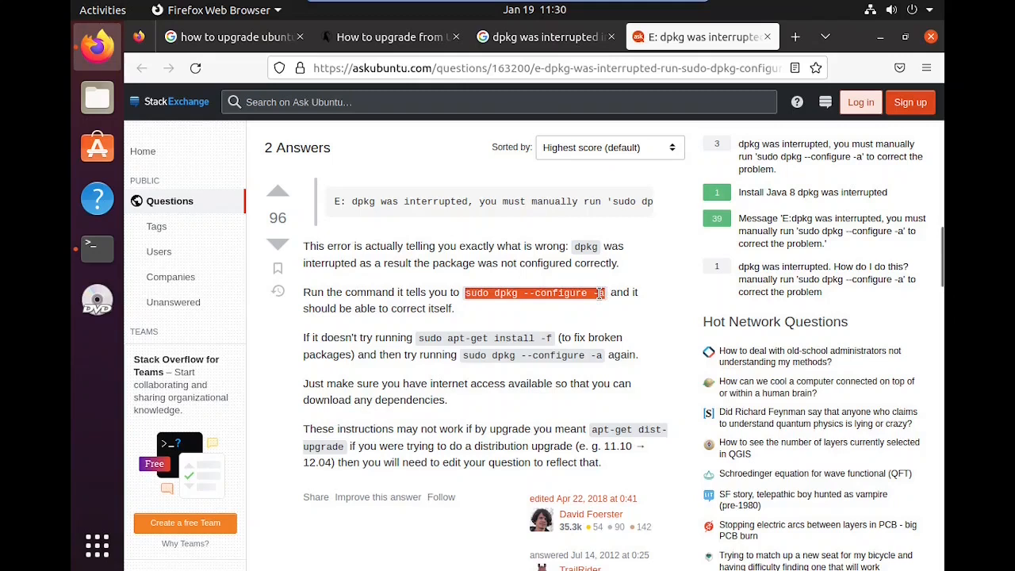
pyautogui.moveTo(96, 248)
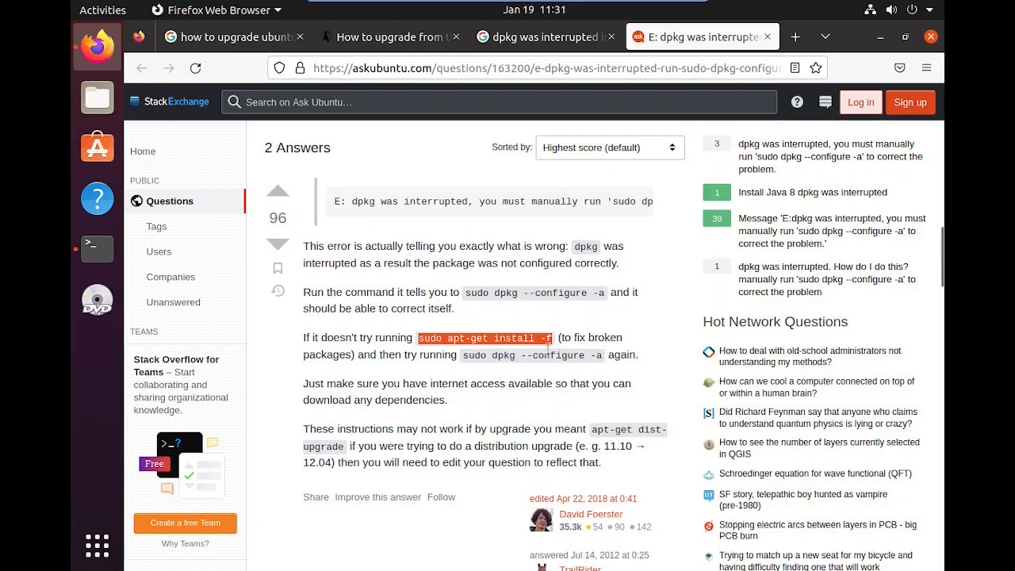
pyautogui.moveTo(337, 342)
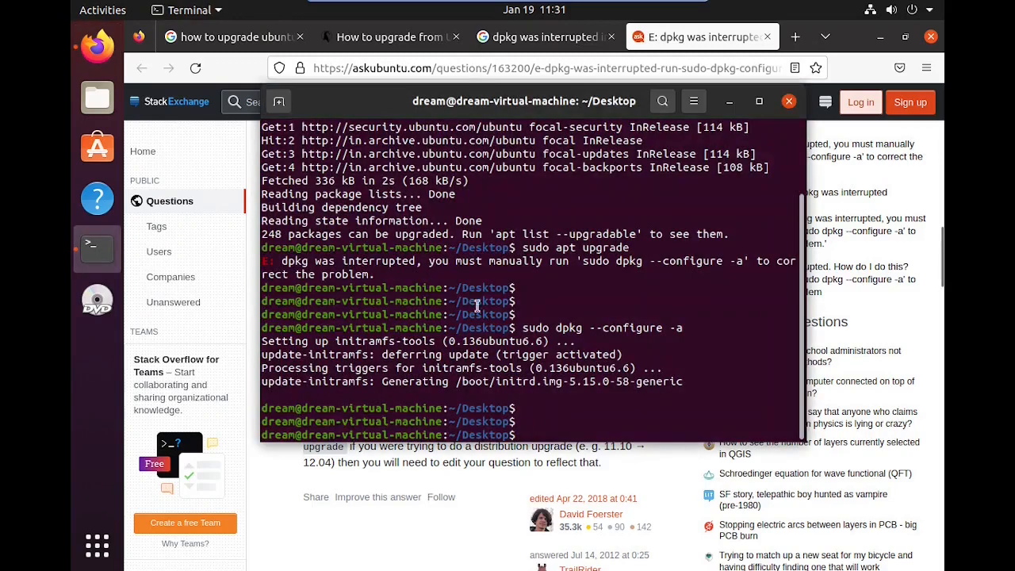
# Run 'sudo apt-get install -f', which reports nothing to install or remove
pyautogui.write('sudo apt-get install -f')
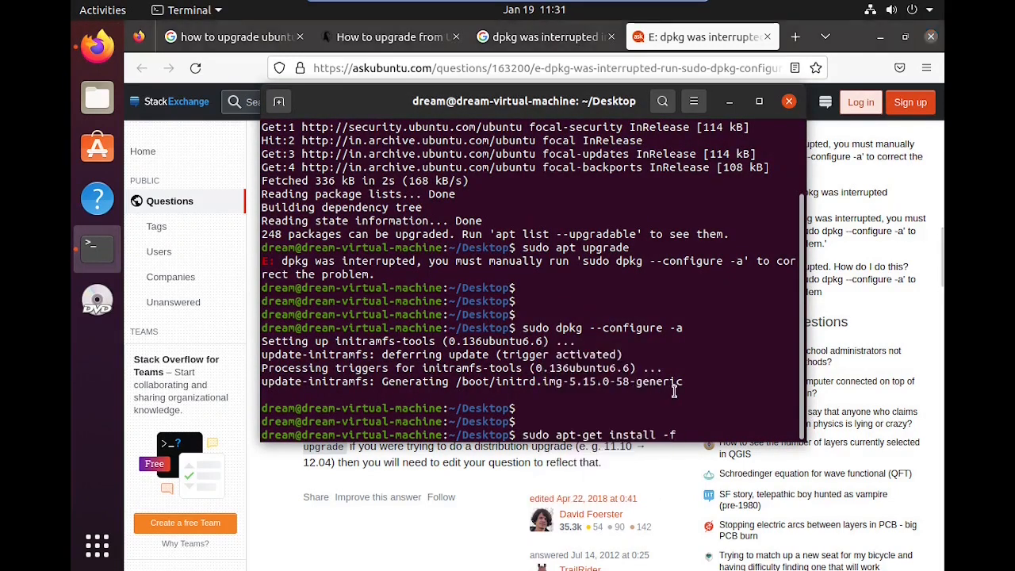
pyautogui.press('Return')
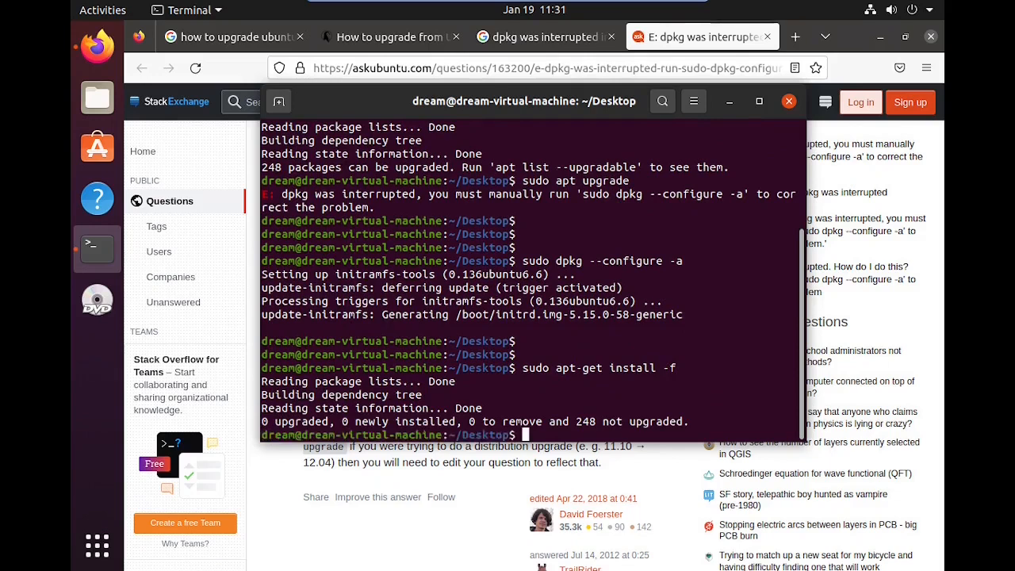
pyautogui.click(788, 101)
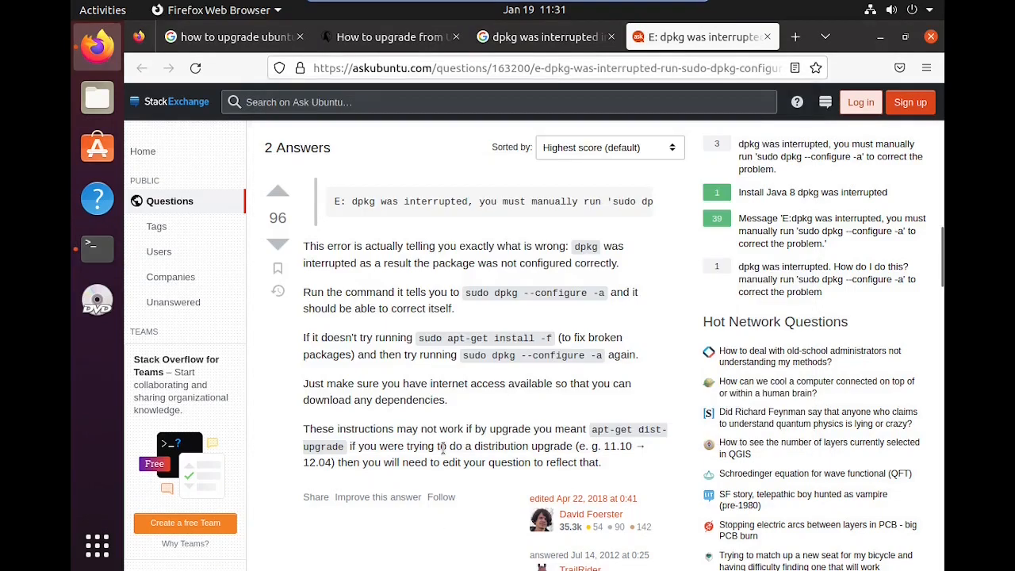
# Select 'sudo dpkg --configure -a' in the answer and enter it at the prompt
pyautogui.doubleClick(492, 355)
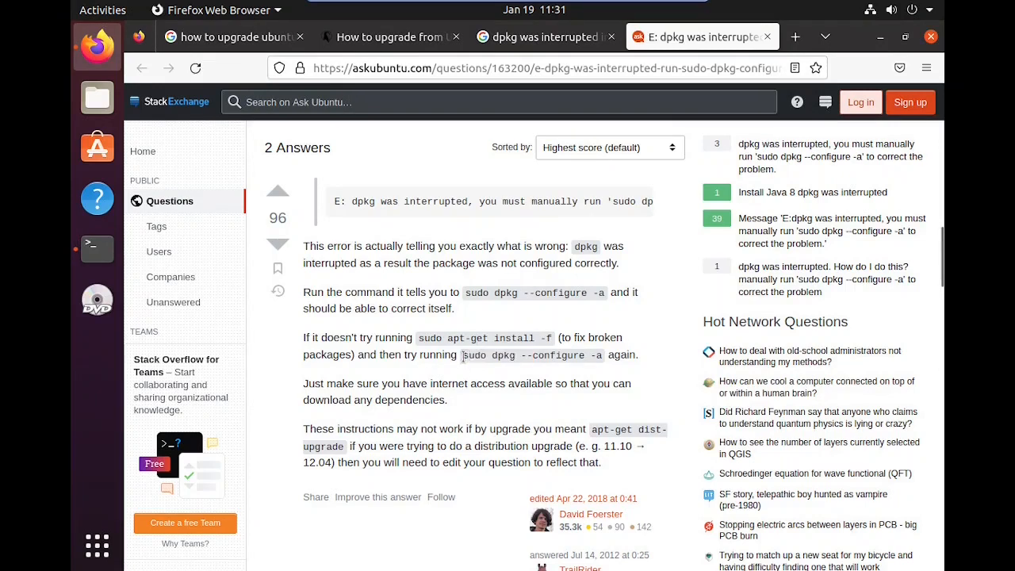
pyautogui.doubleClick(520, 355)
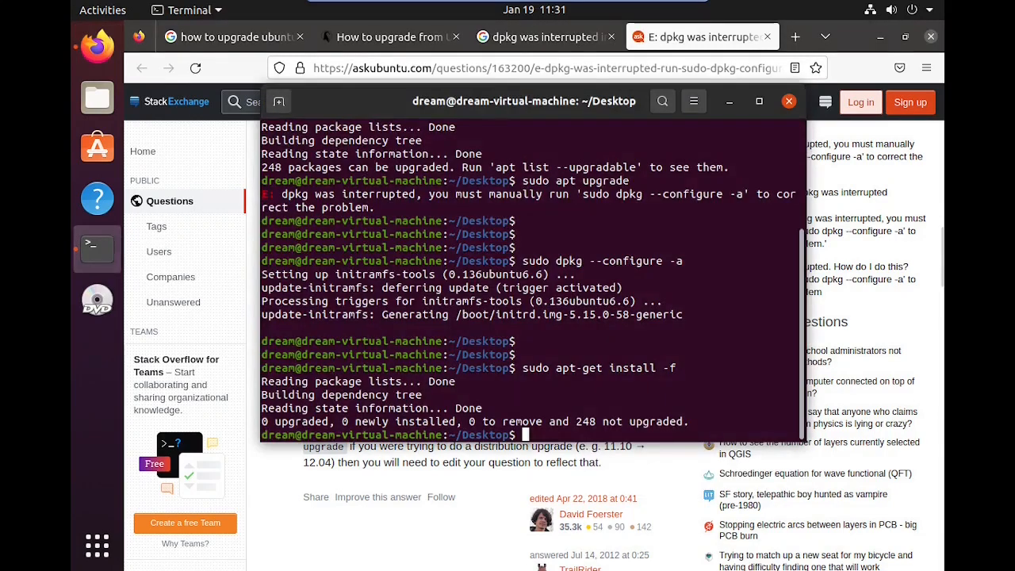
pyautogui.write('sudo dpkg --configure -a')
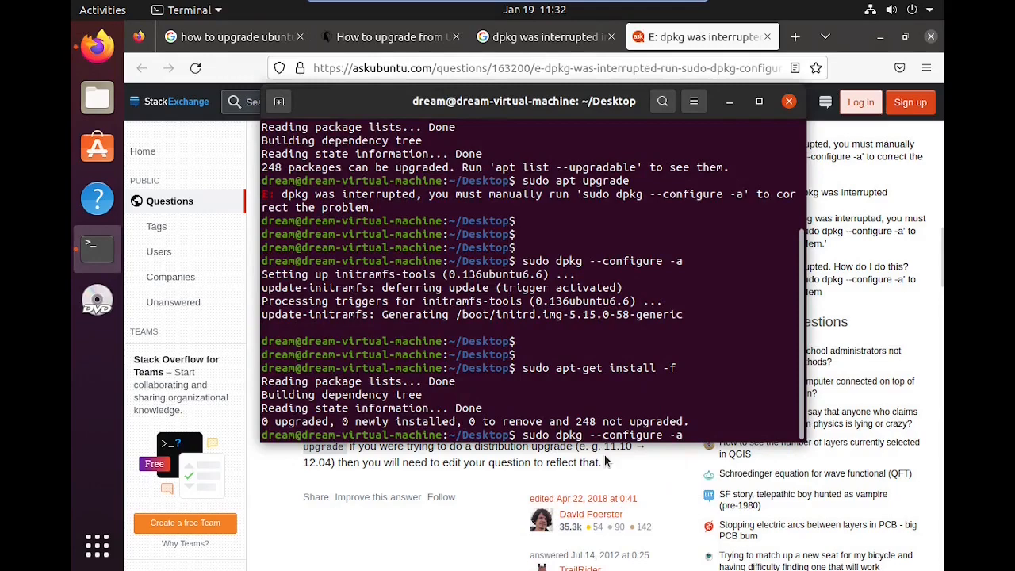
pyautogui.scroll(-3)
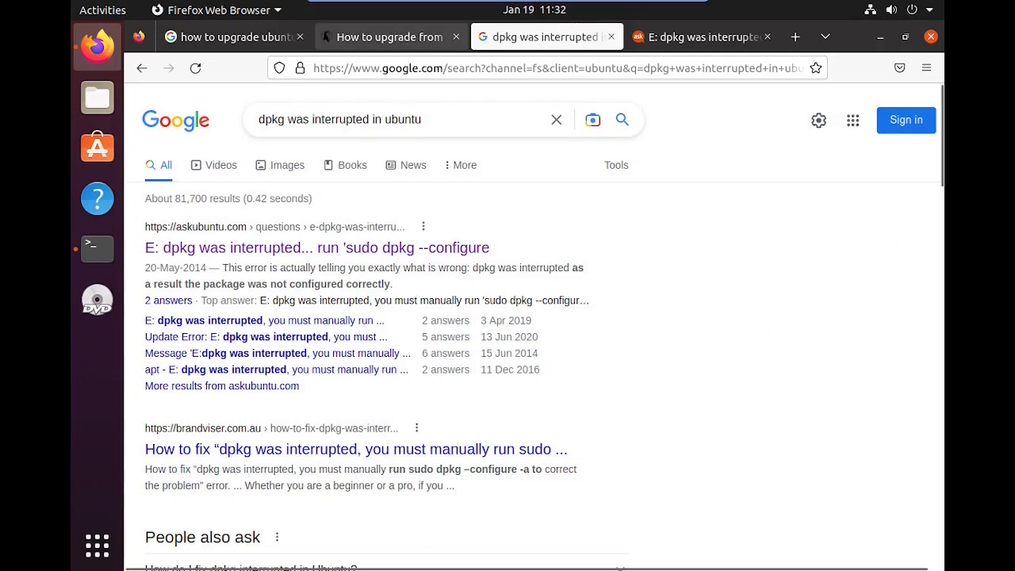
# Copy 'sudo apt update' from the cyberciti guide and rerun it for 248 upgradable packages
pyautogui.click(389, 36)
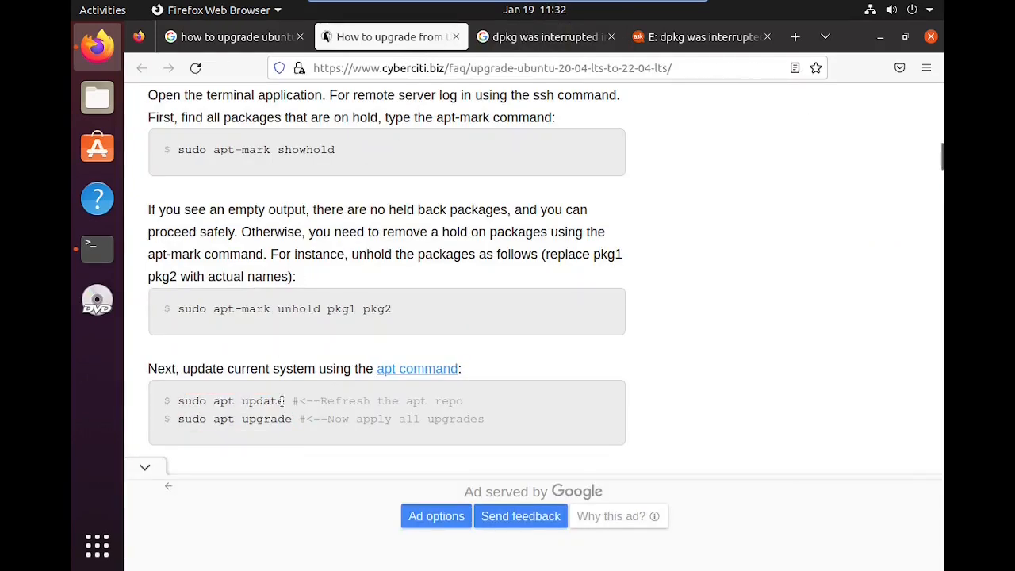
pyautogui.rightClick(230, 401)
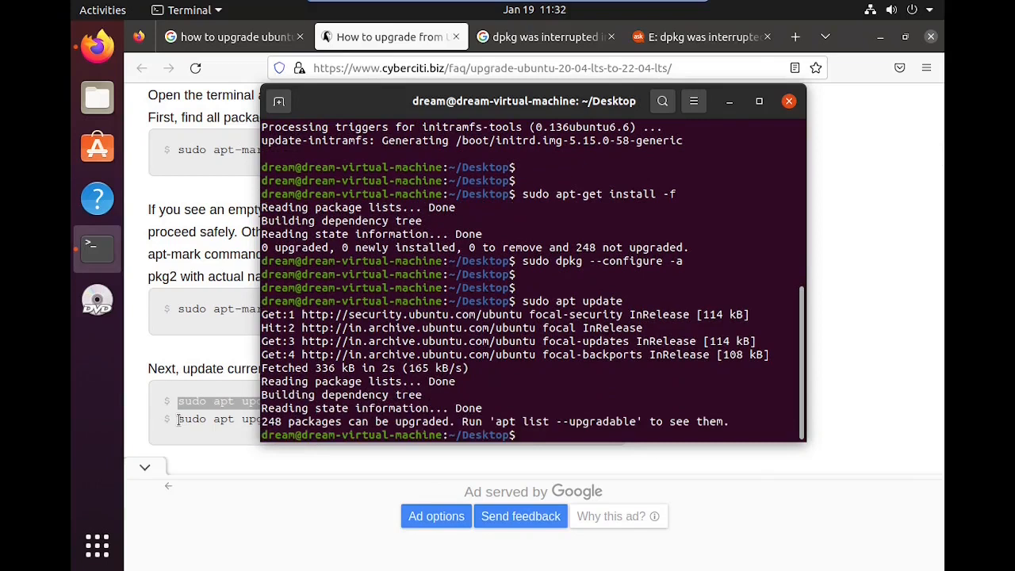
pyautogui.moveTo(529, 389)
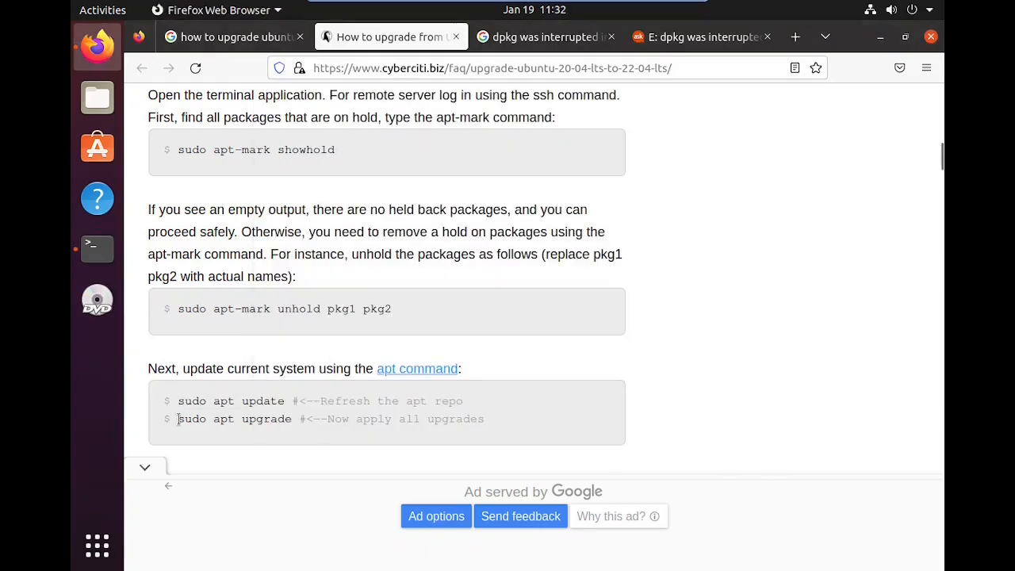
# Run 'sudo apt upgrade' from the guide and answer y to continue
pyautogui.rightClick(234, 418)
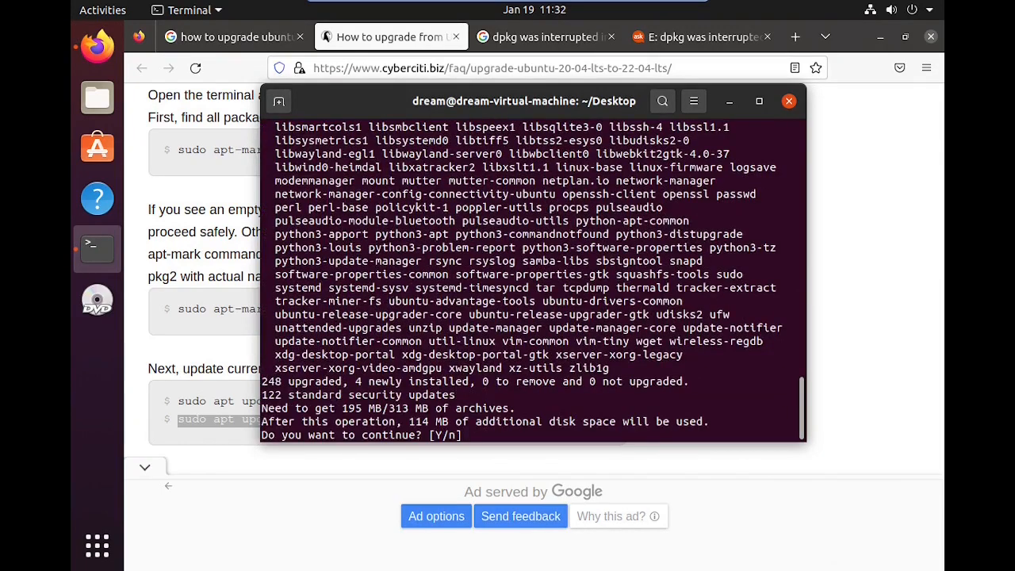
pyautogui.write('y')
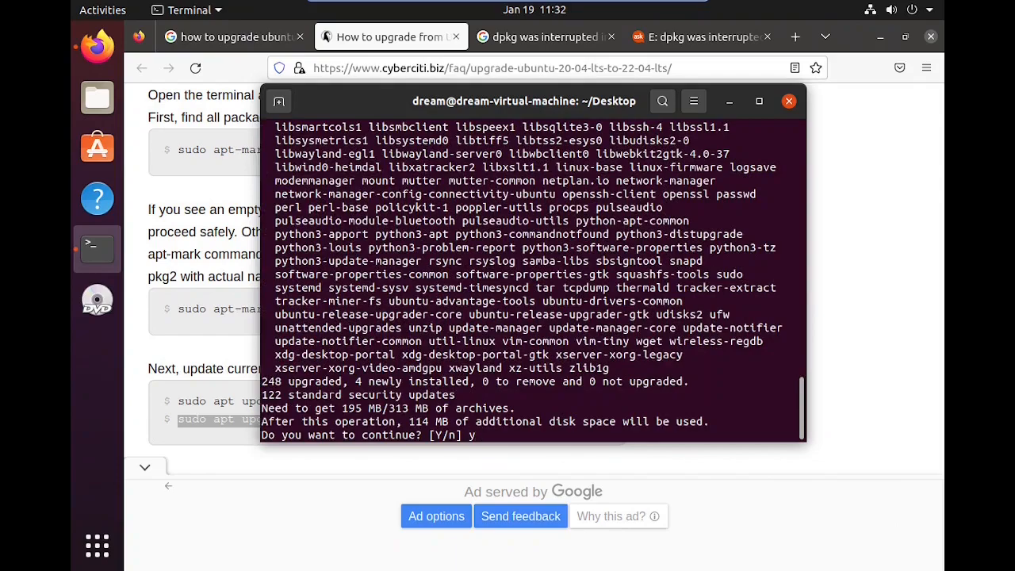